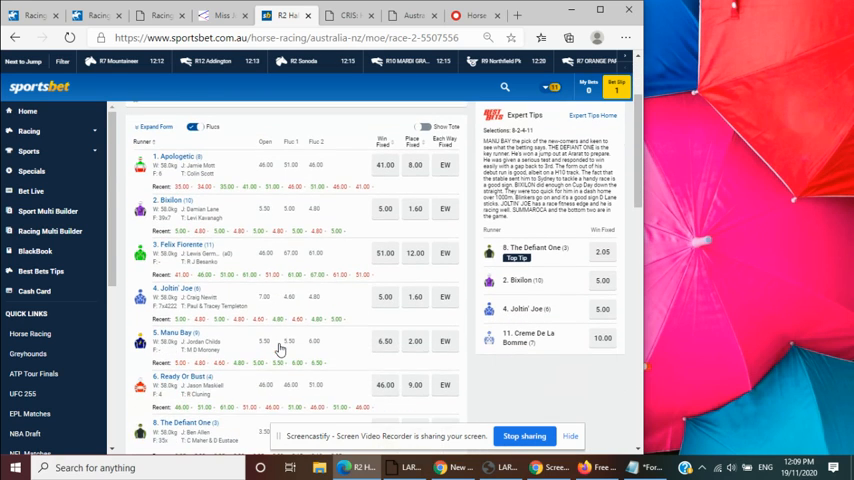
Step: Scroll the Moe Race 2 card down to True Scotsman's row with its win and place odds
{"action": "scroll", "scroll_direction": "down", "scroll_amount": 3}
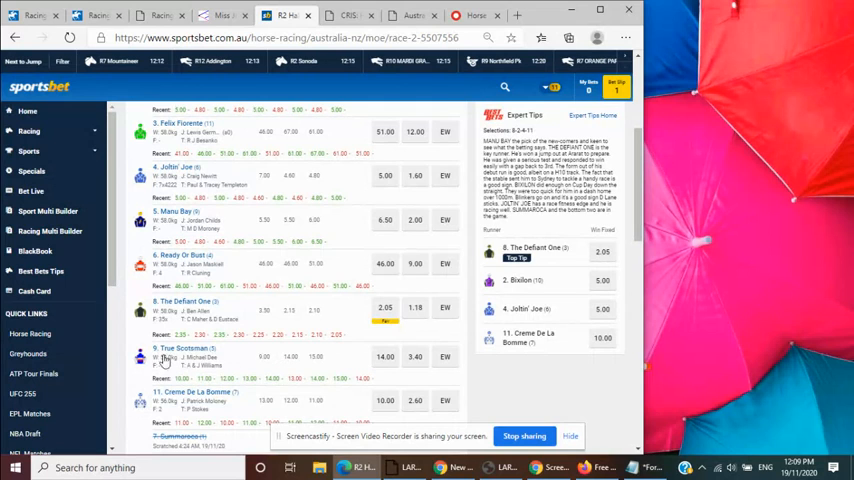
{"action": "mouse_move", "coordinate": [256, 364]}
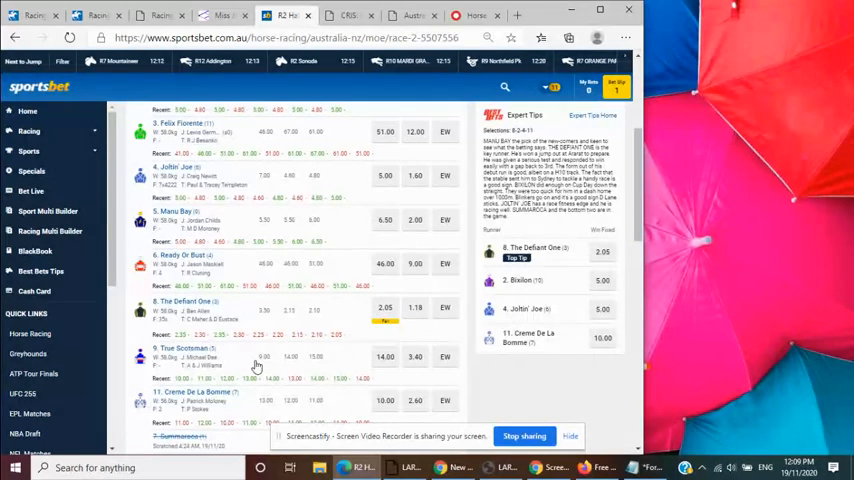
{"action": "mouse_move", "coordinate": [348, 370]}
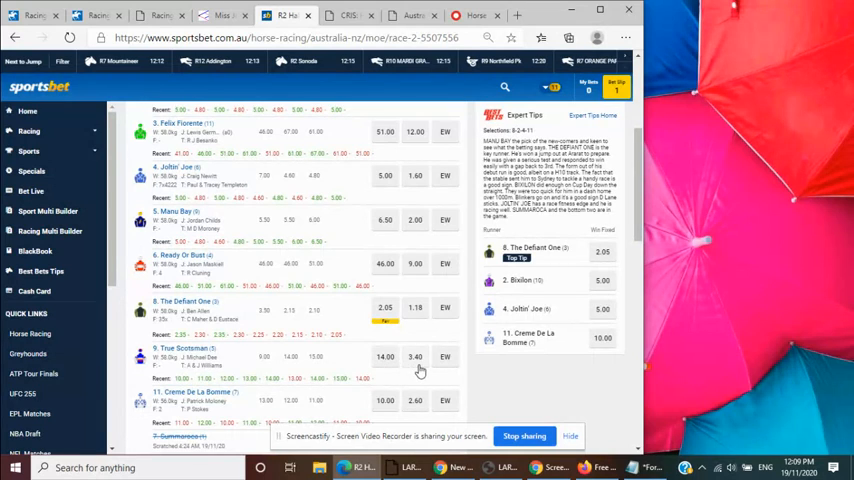
{"action": "mouse_move", "coordinate": [408, 372]}
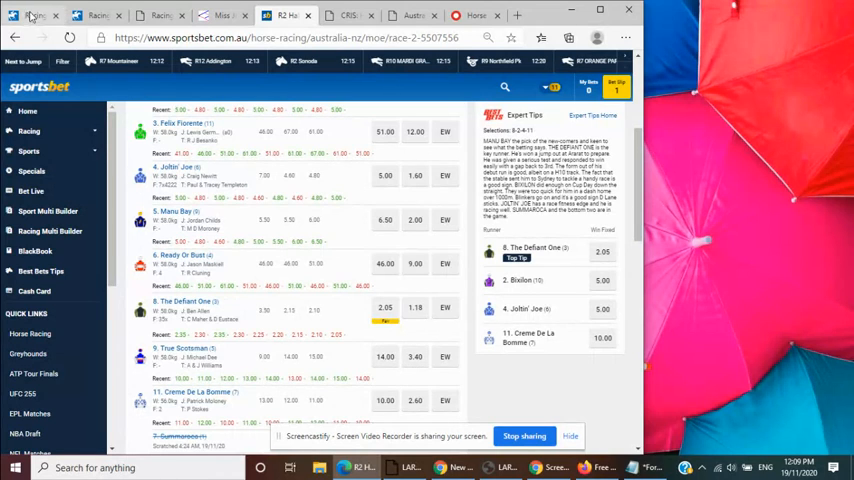
Step: Switch to the Racing Australia Free Fields page showing True Scotsman's form and breeding
{"action": "left_click", "coordinate": [36, 16]}
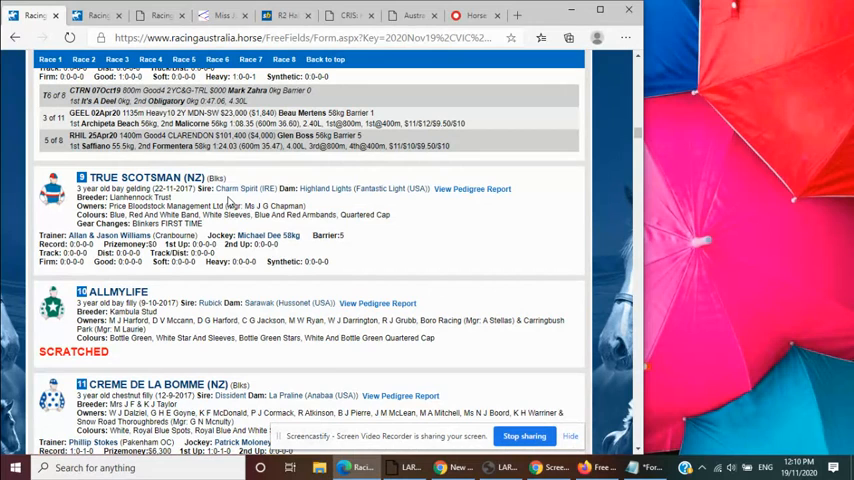
{"action": "mouse_move", "coordinate": [332, 200]}
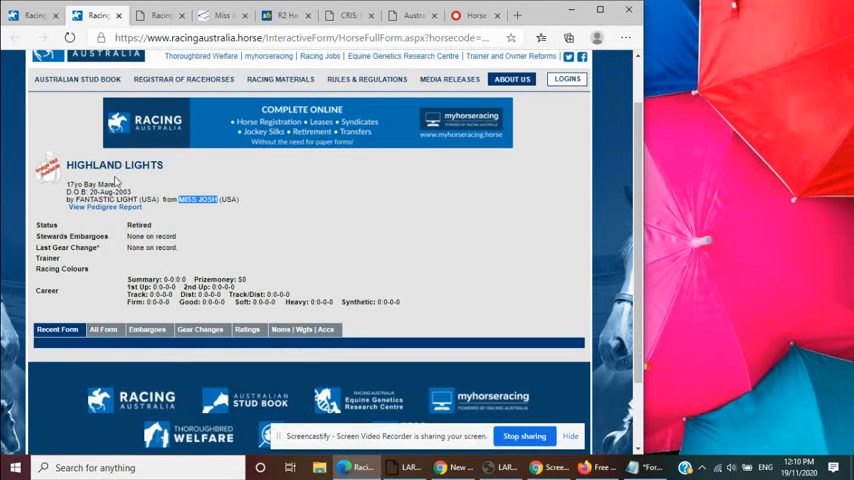
{"action": "mouse_move", "coordinate": [104, 168]}
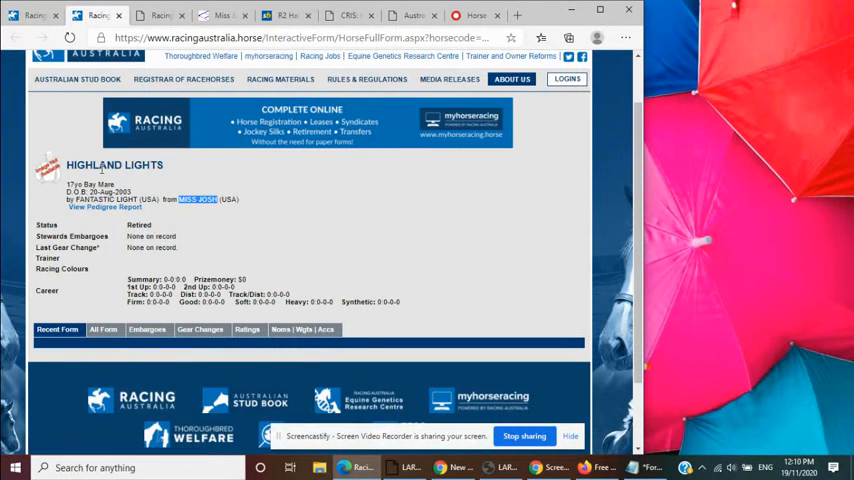
{"action": "mouse_move", "coordinate": [100, 176]}
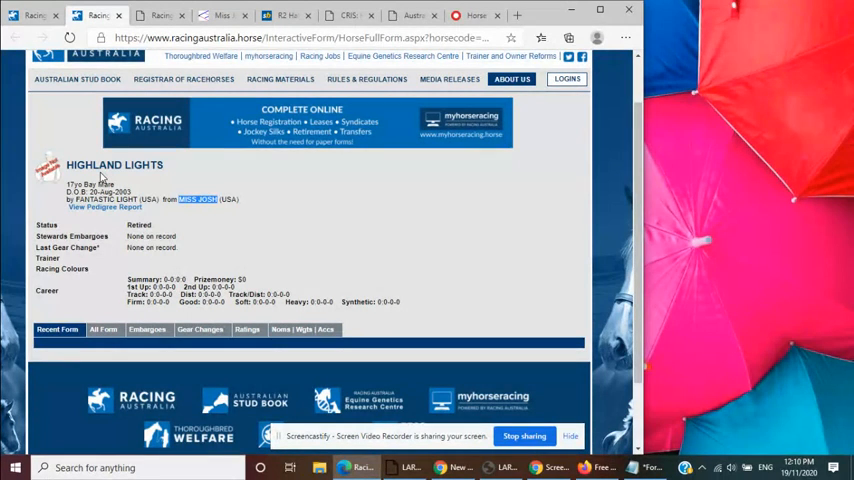
{"action": "mouse_move", "coordinate": [196, 210]}
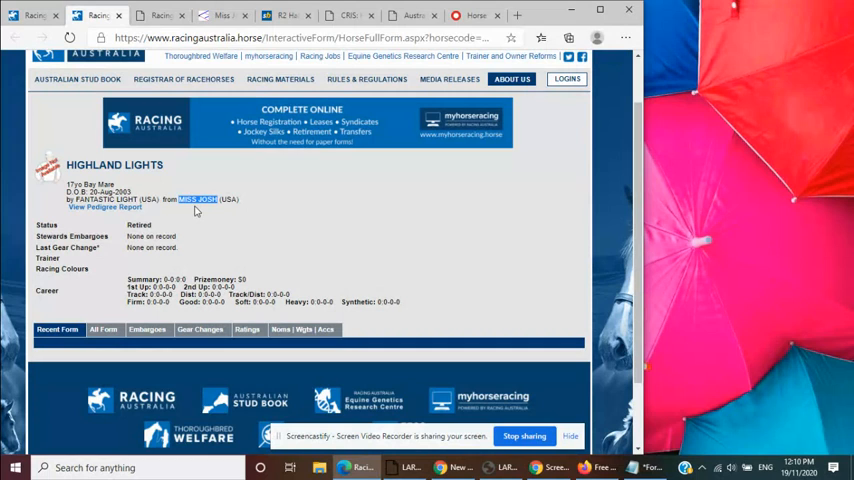
{"action": "mouse_move", "coordinate": [212, 204]}
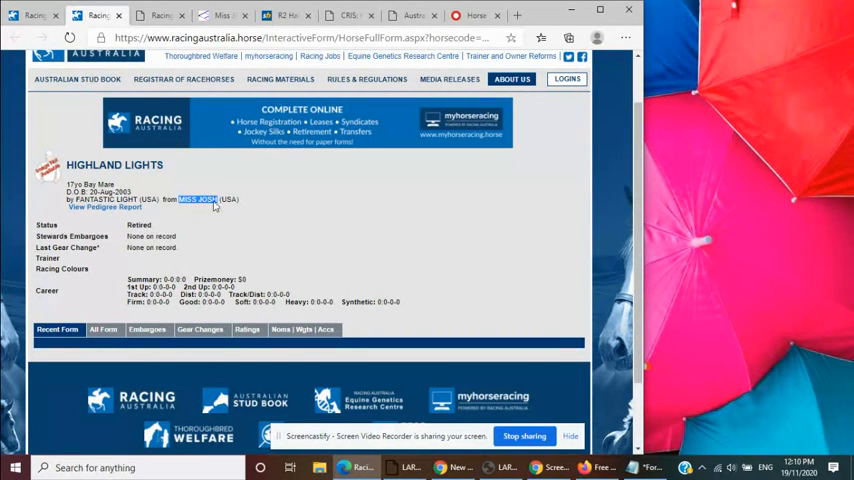
Step: Switch to the Pedigree Query database page for Highland Lights' dam line
{"action": "left_click", "coordinate": [224, 16]}
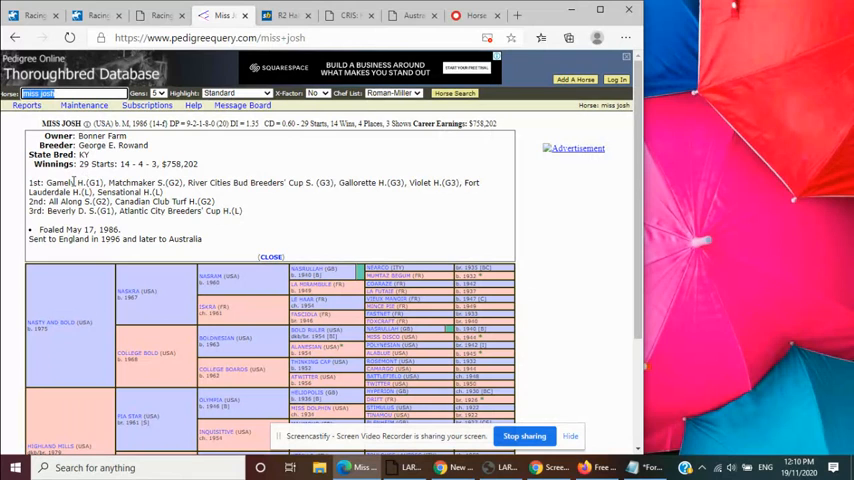
{"action": "mouse_move", "coordinate": [292, 180]}
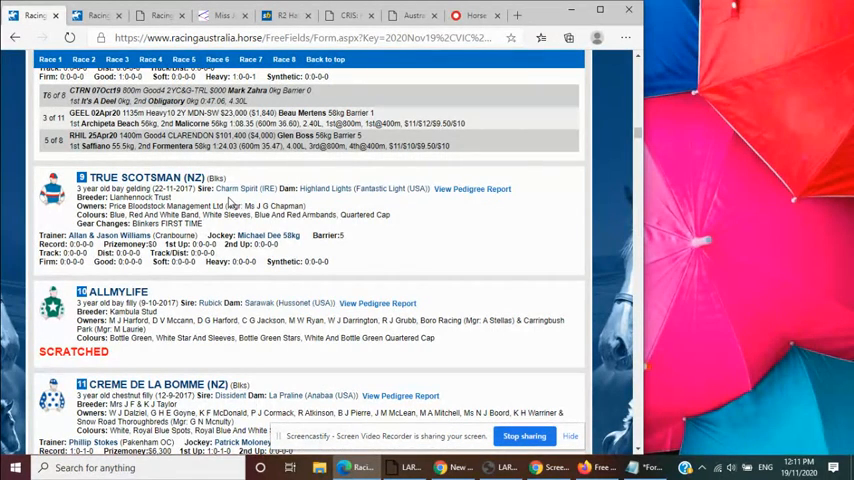
{"action": "mouse_move", "coordinate": [316, 204]}
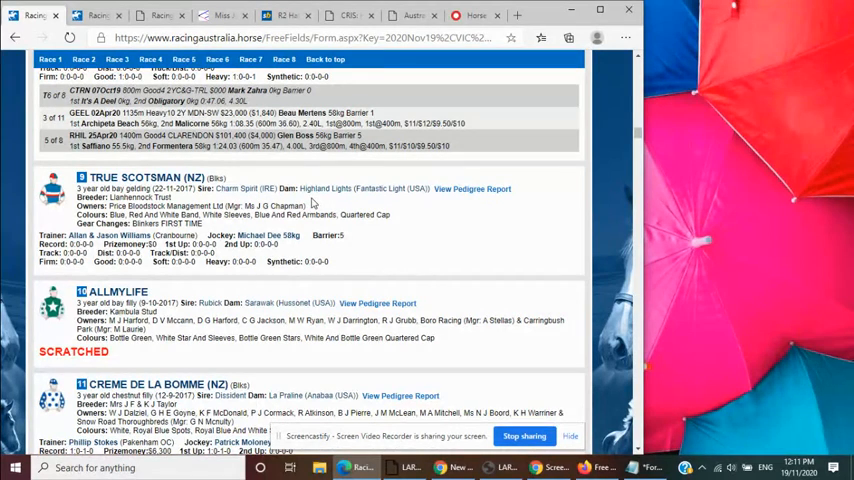
{"action": "mouse_move", "coordinate": [312, 204]}
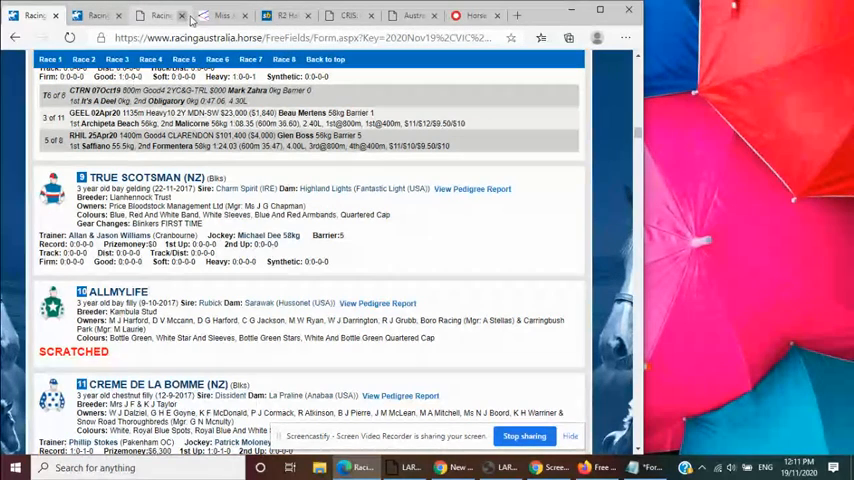
{"action": "left_click", "coordinate": [228, 16]}
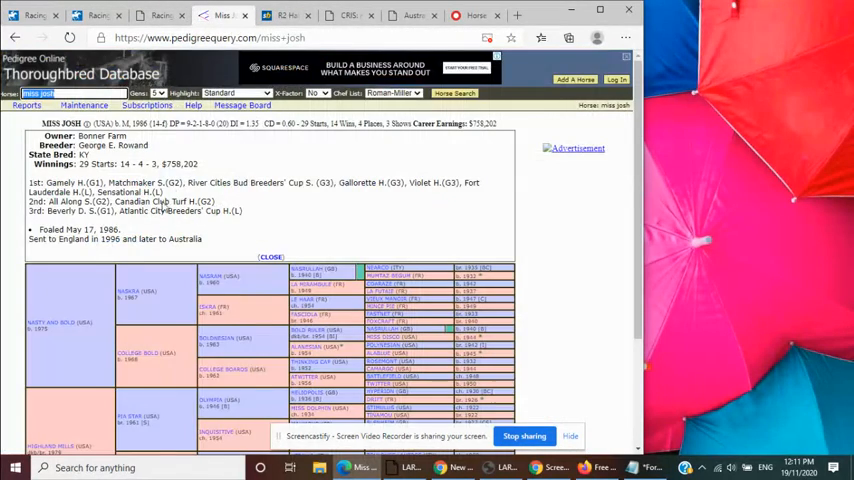
{"action": "left_click", "coordinate": [36, 16]}
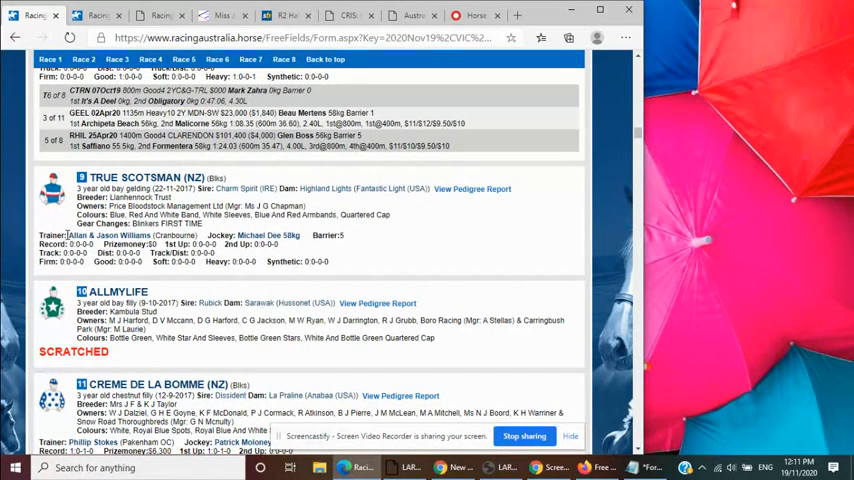
{"action": "mouse_move", "coordinate": [348, 246]}
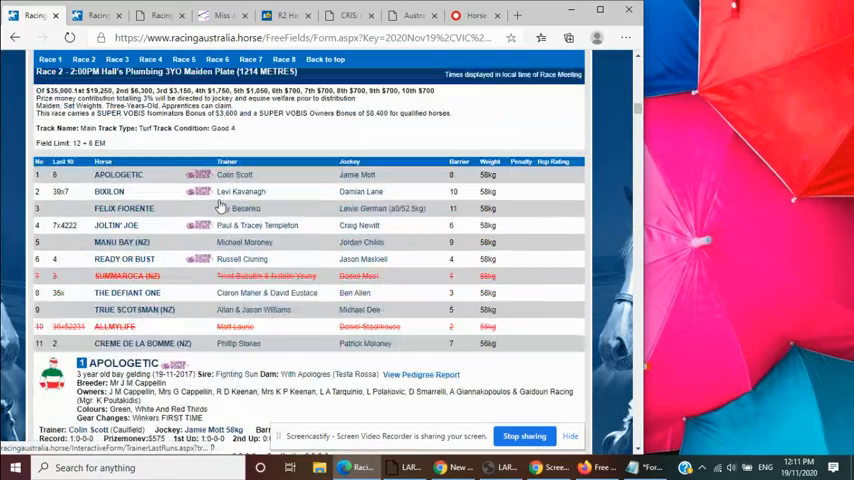
{"action": "scroll", "scroll_direction": "down", "scroll_amount": 3}
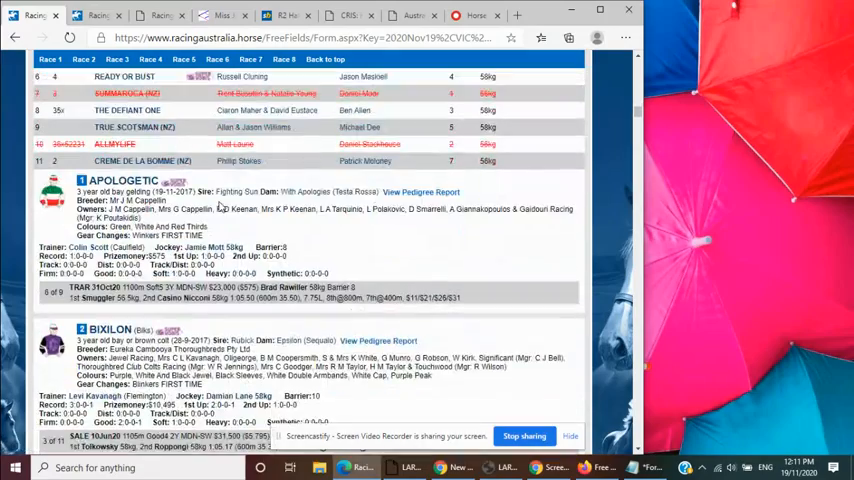
{"action": "scroll", "scroll_direction": "down", "scroll_amount": 3}
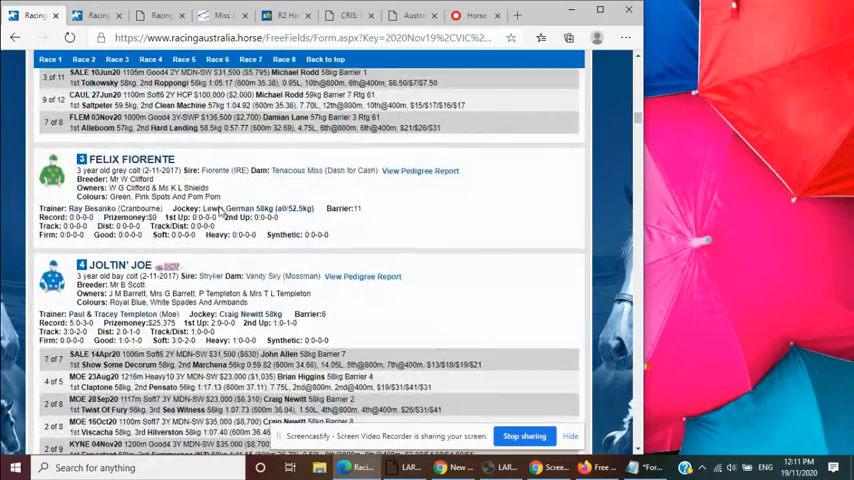
{"action": "scroll", "scroll_direction": "down", "scroll_amount": 3}
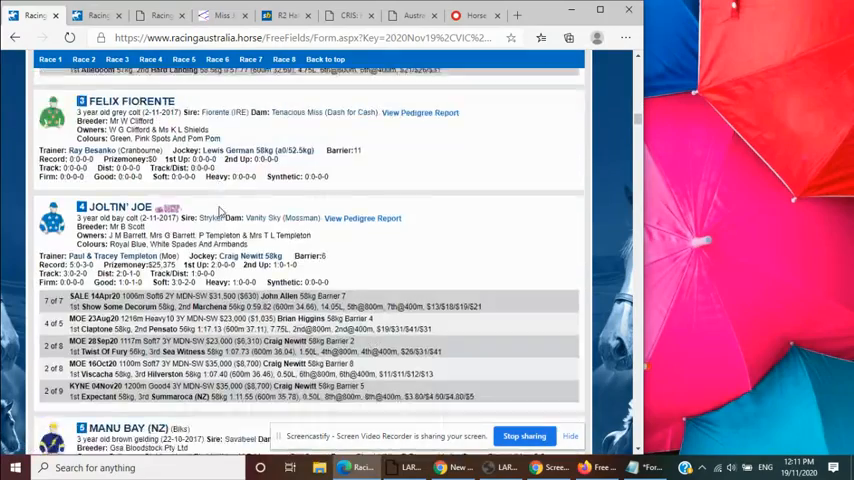
{"action": "scroll", "scroll_direction": "down", "scroll_amount": 3}
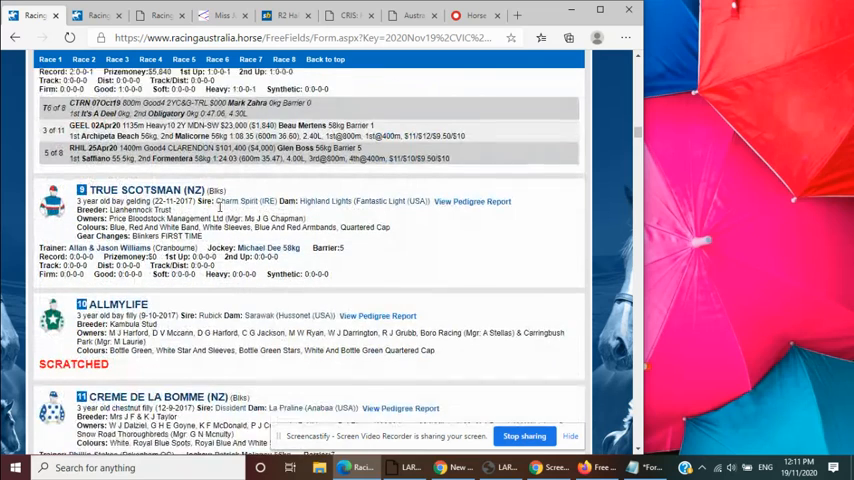
{"action": "scroll", "scroll_direction": "down", "scroll_amount": 3}
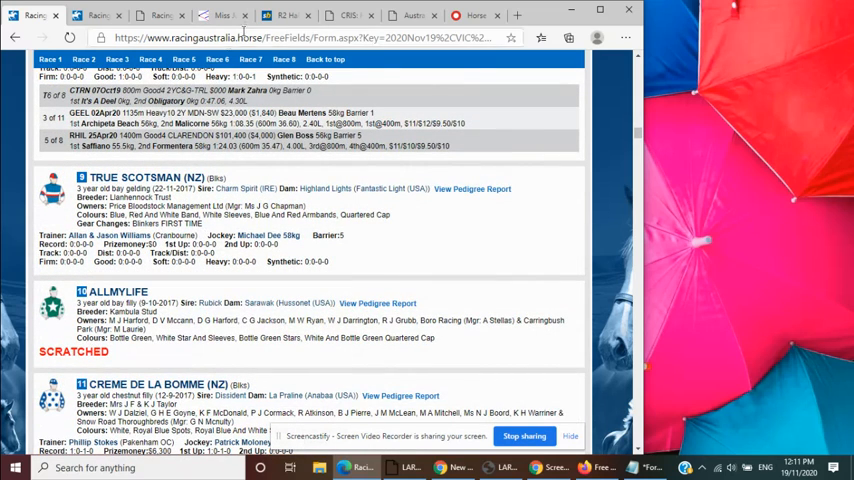
Step: Return to the Sportsbet Moe Race 2 card with True Scotsman's each-way odds
{"action": "left_click", "coordinate": [288, 16]}
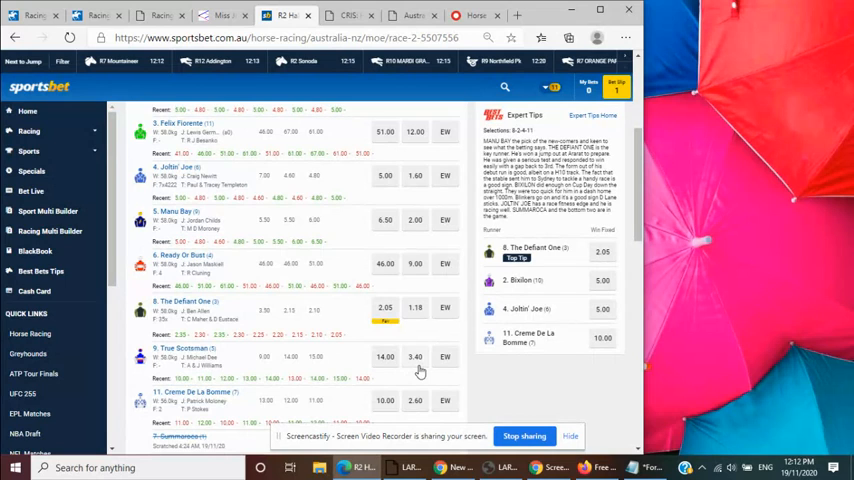
{"action": "mouse_move", "coordinate": [416, 376]}
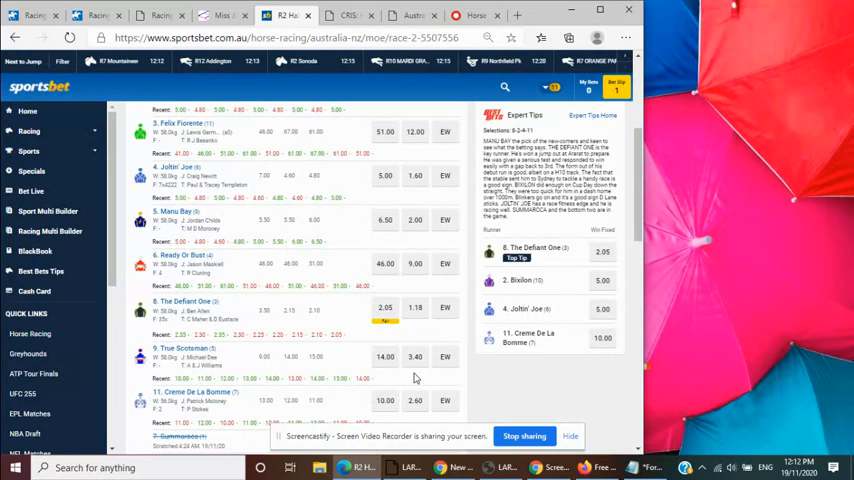